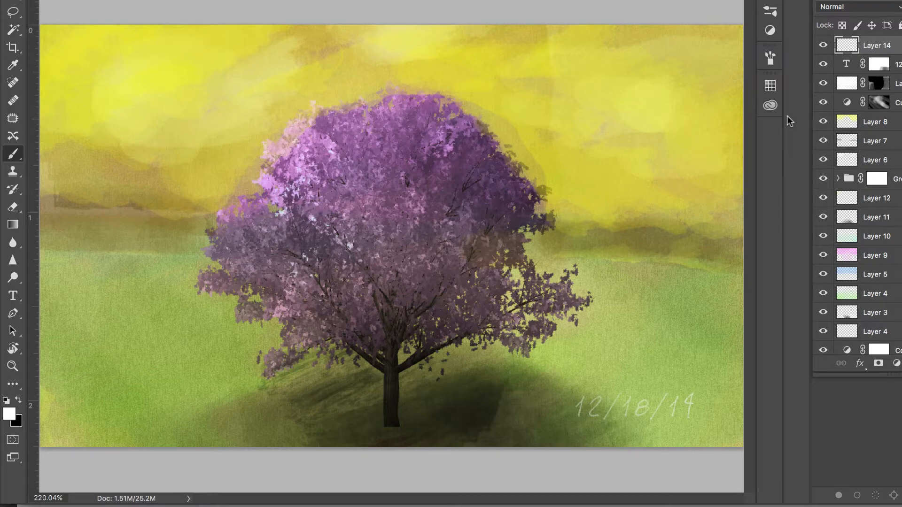
Zoom to 400% on the tree and pan up to the canopy's top edge.
key(cmd+=)
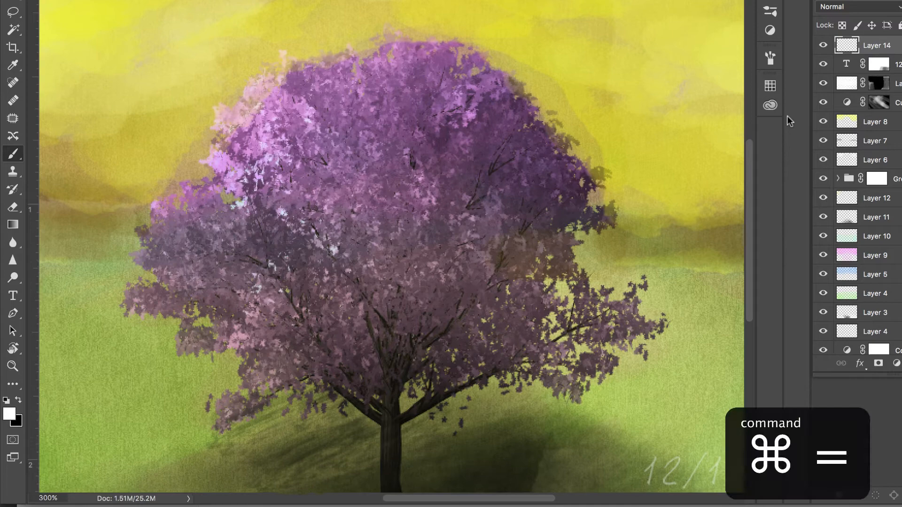
key(cmd+=)
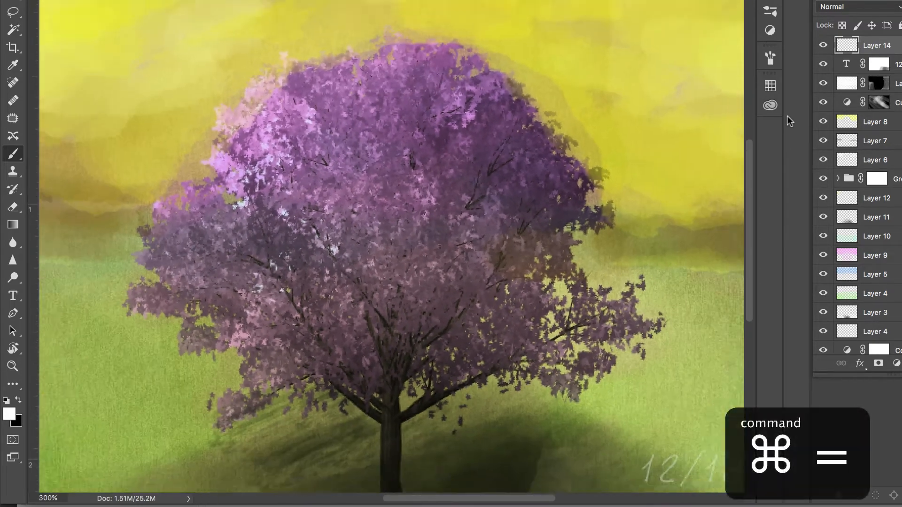
key(cmd+=)
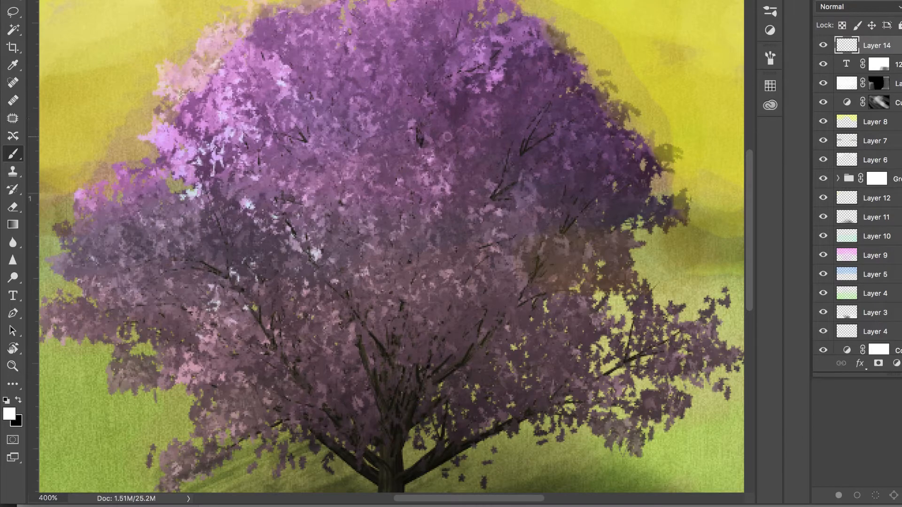
key(space)
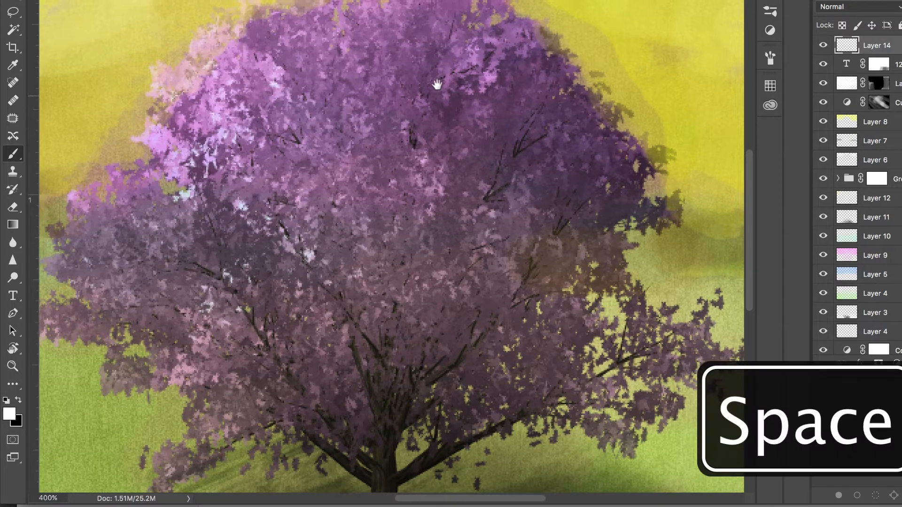
drag(436, 84, 469, 147)
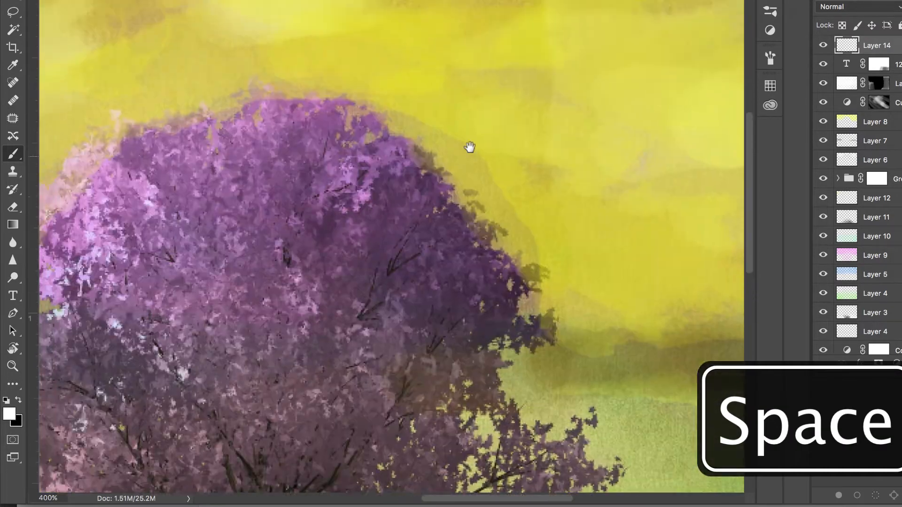
drag(470, 146, 343, 152)
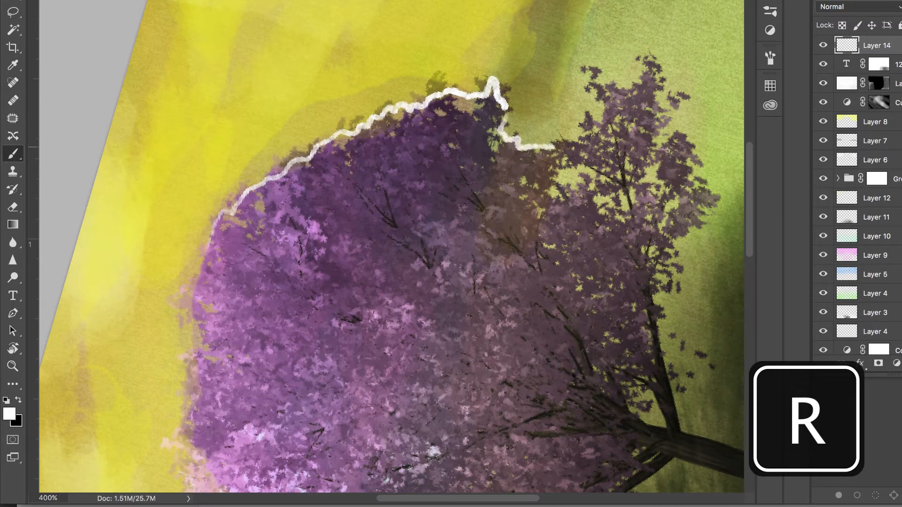
Rotate the canvas to follow the canopy and paint the white outline further along its edge.
drag(507, 144, 651, 75)
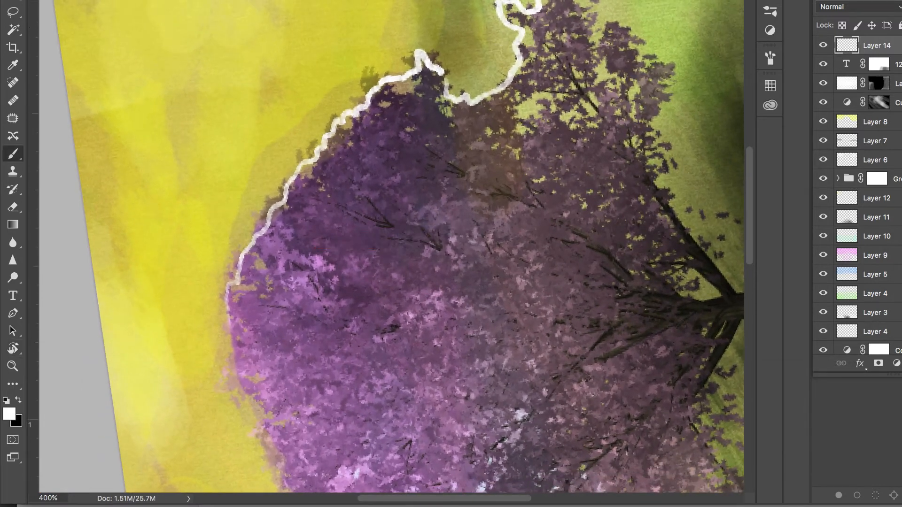
key(space)
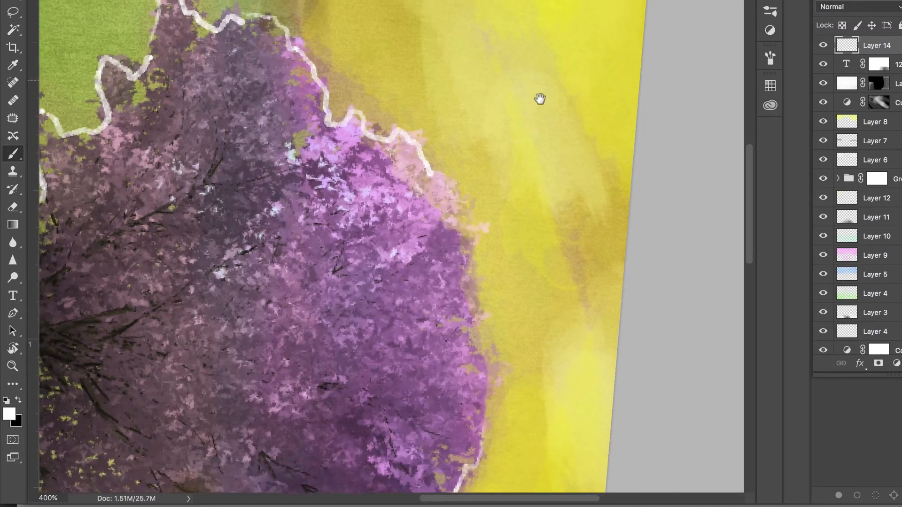
drag(540, 97, 437, 78)
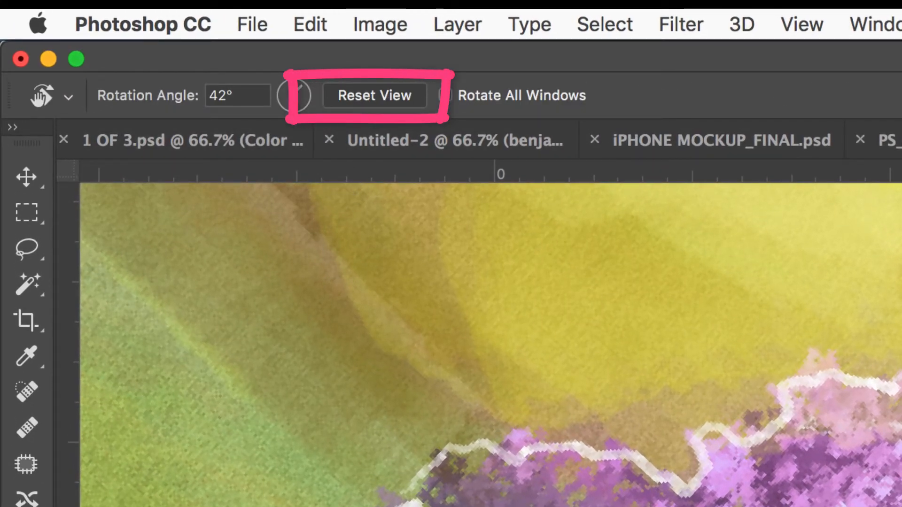
Reset the canvas rotation and fit the whole outlined painting on screen.
key(cmd+0)
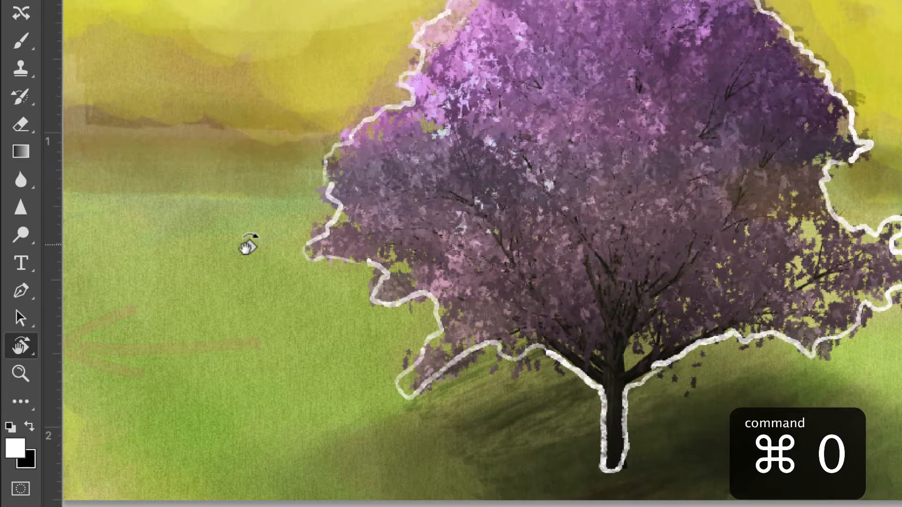
key(cmd+0)
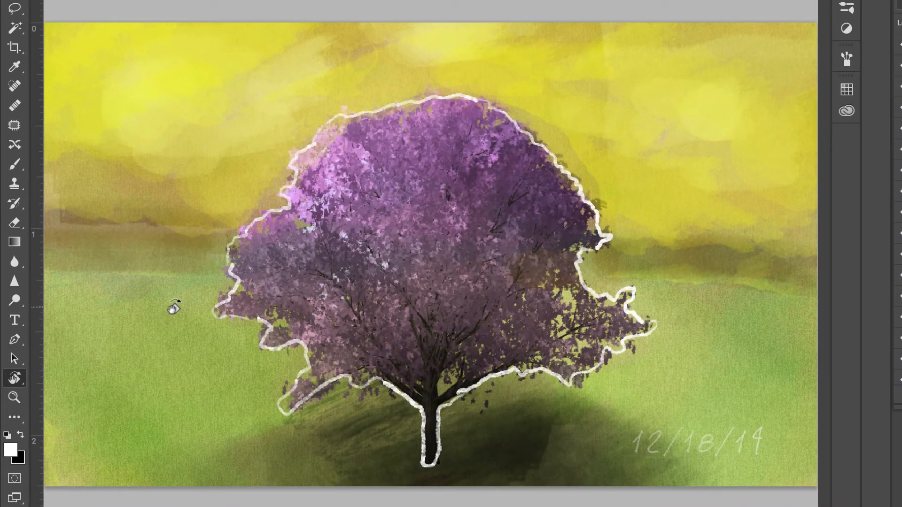
mouse_move(590, 130)
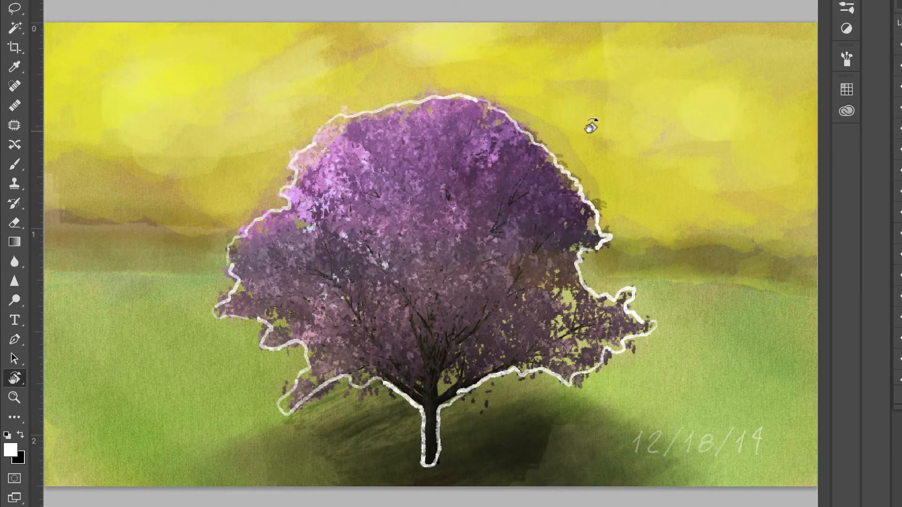